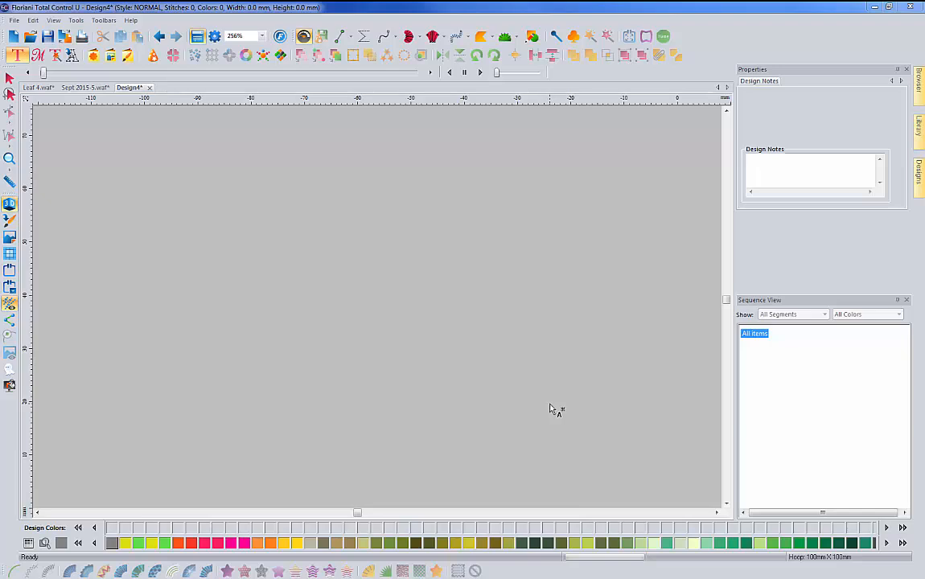
mouse_move(114, 195)
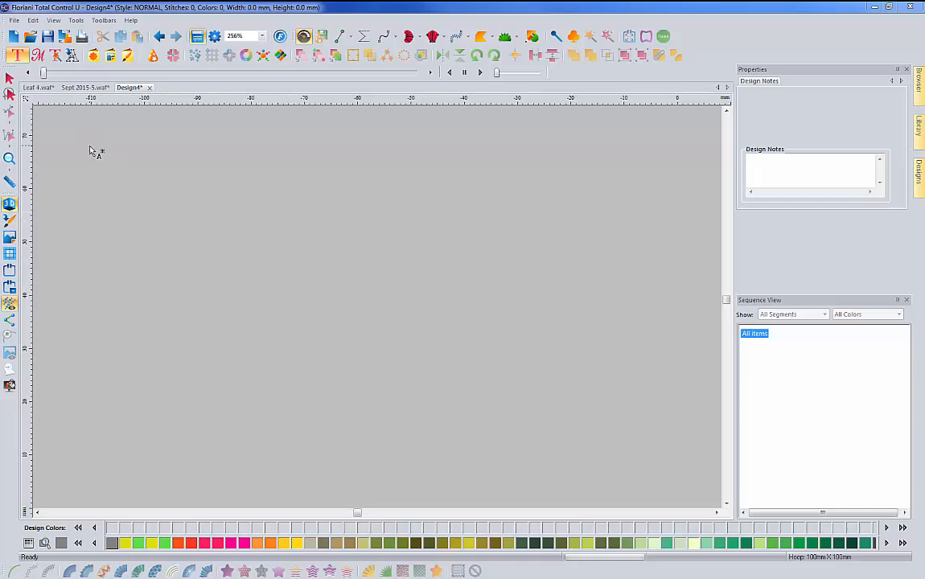
mouse_move(13, 56)
text(MY TEXT)
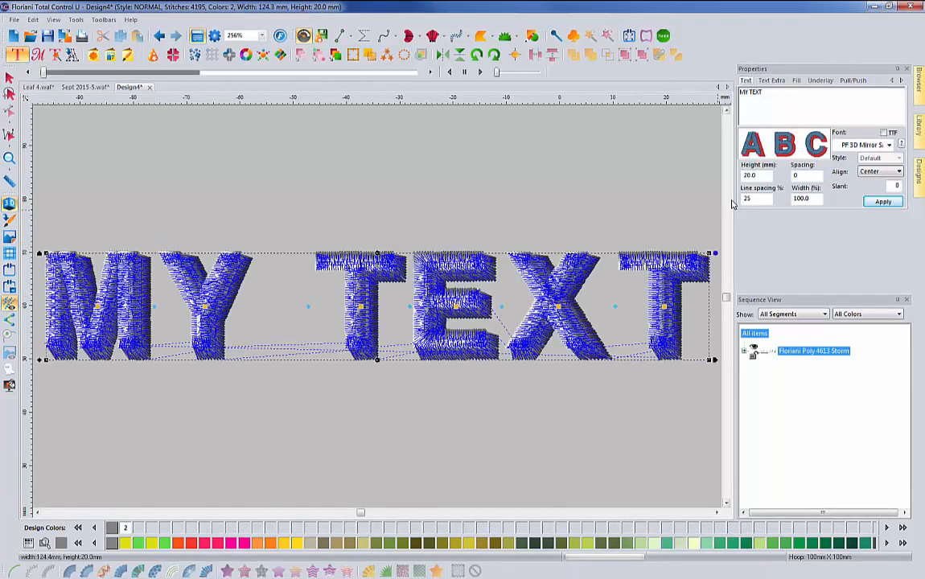
- Set the MY TEXT lettering font to Patisserie, then reopen the font list
click(902, 145)
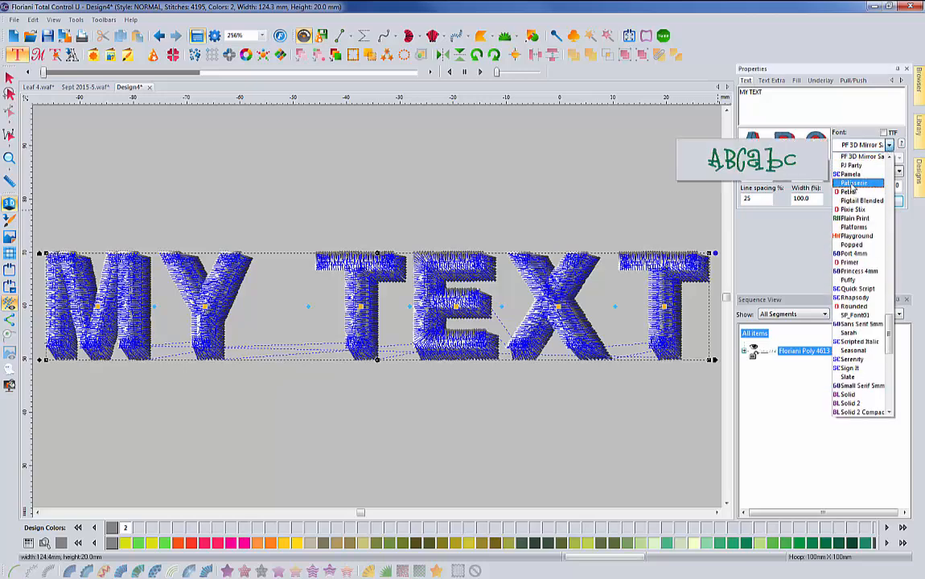
click(850, 180)
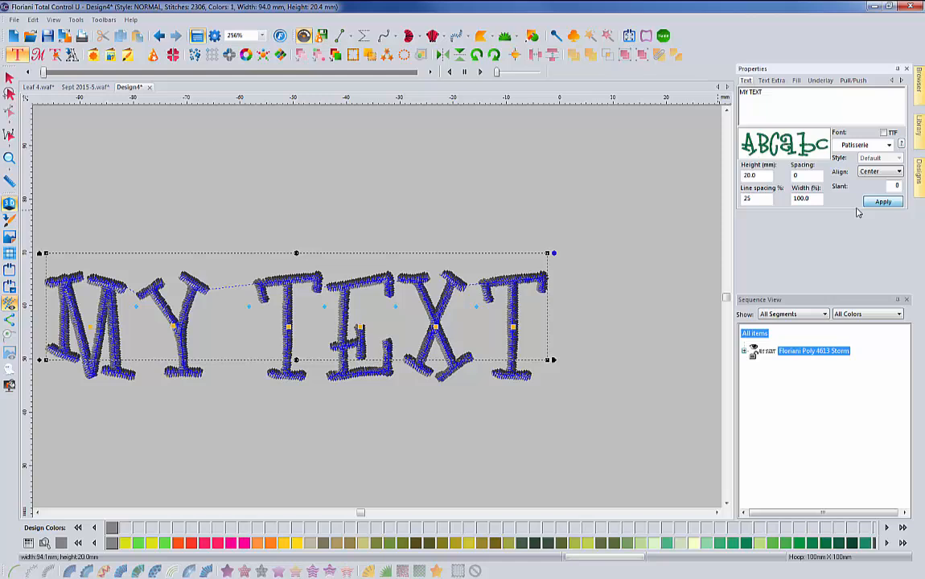
mouse_move(523, 234)
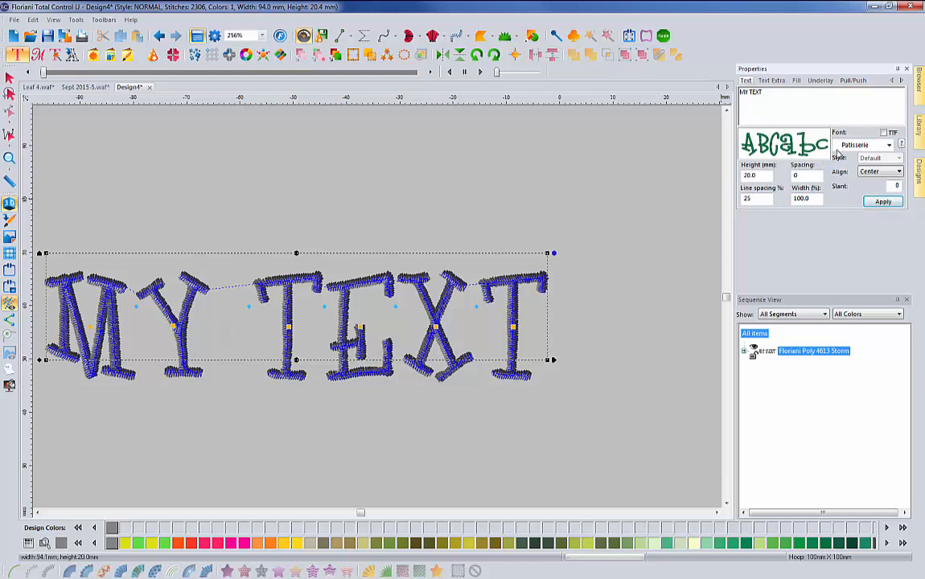
click(891, 135)
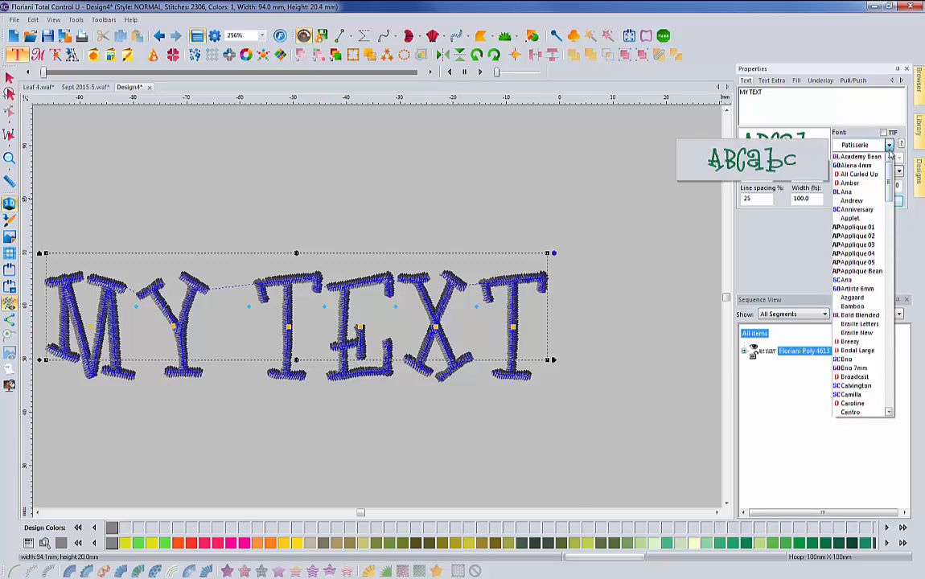
click(863, 156)
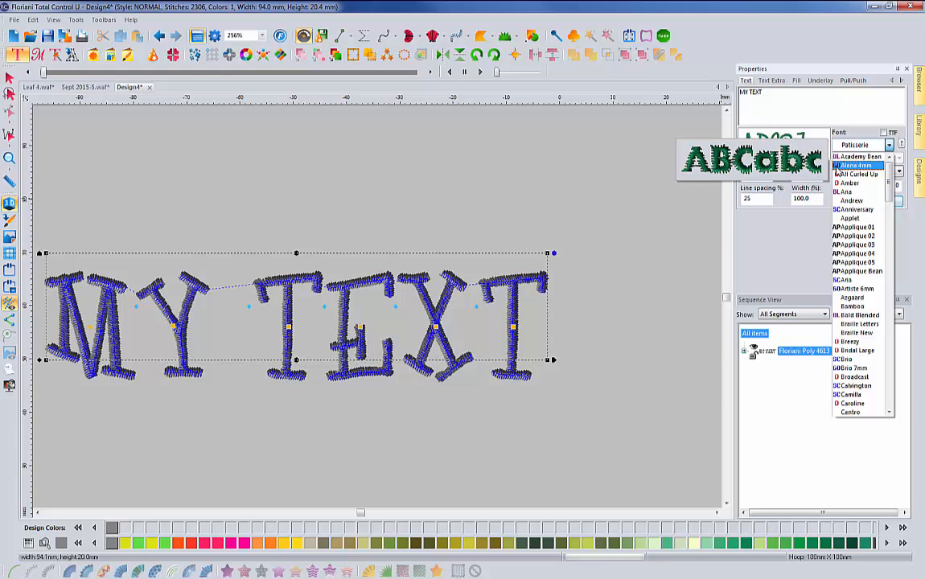
click(849, 184)
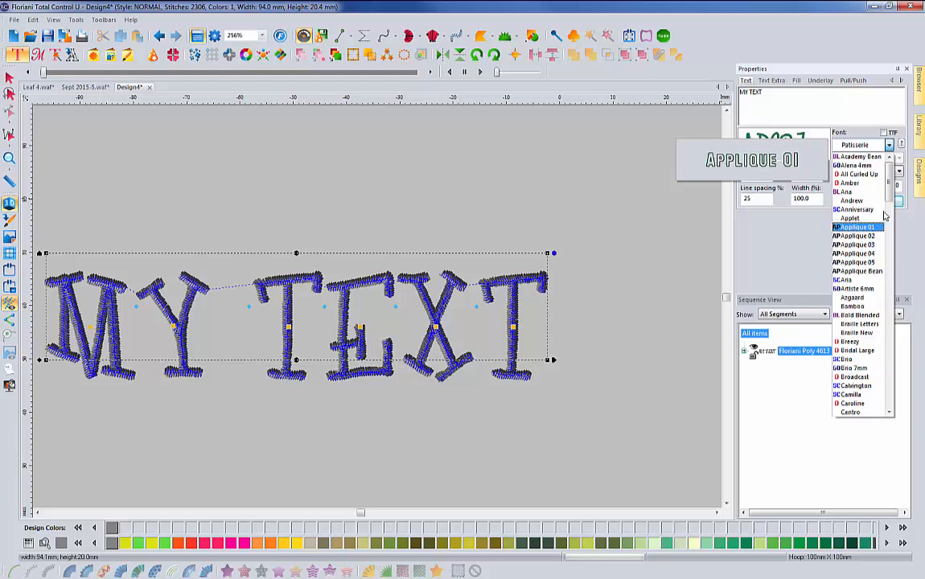
scroll(down, 3)
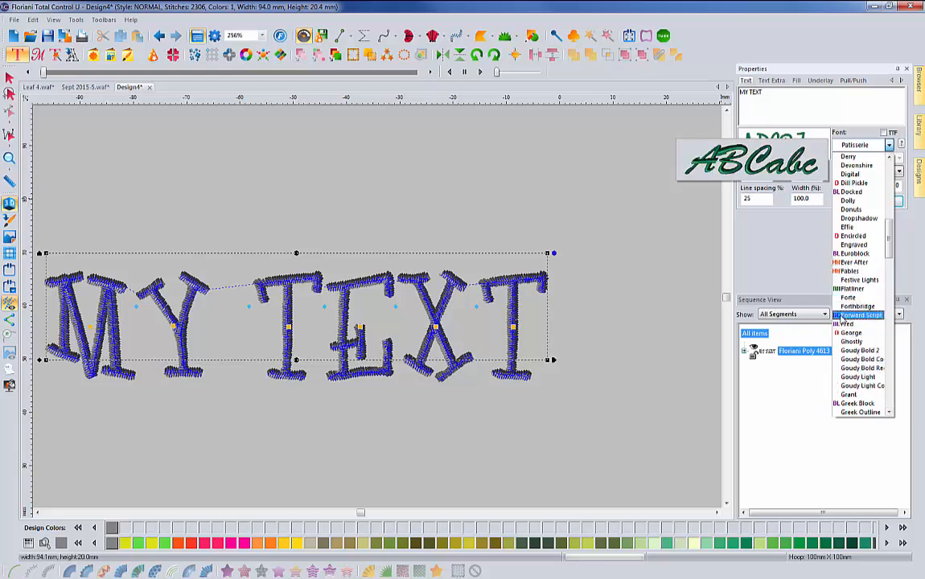
scroll(down, 3)
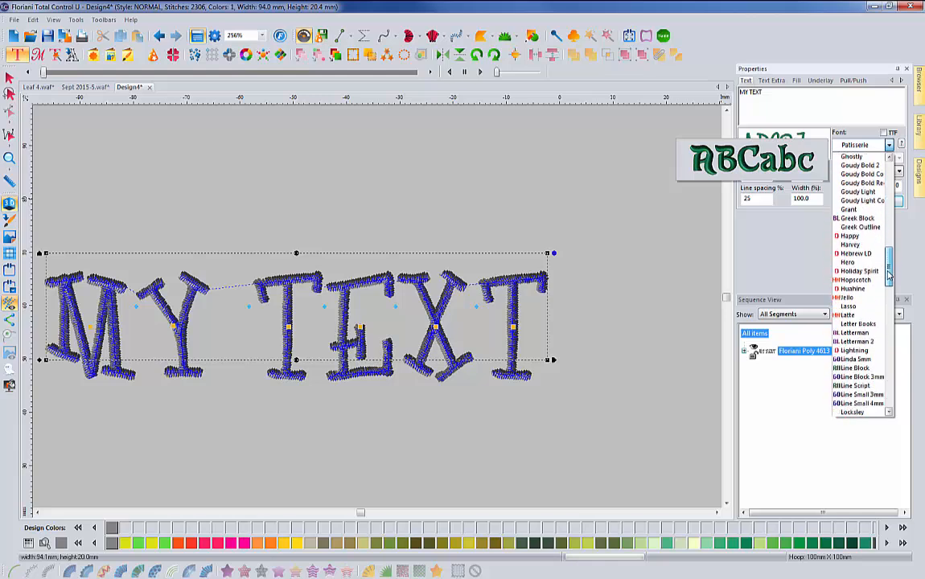
scroll(down, 3)
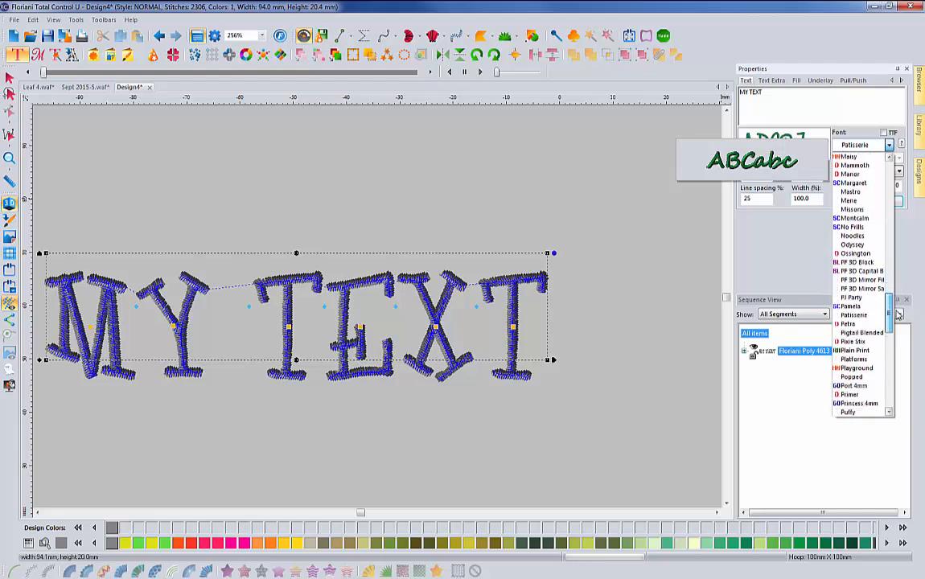
- Set MY TEXT to the PF 3D Block font and play its stitch-out to the end
click(857, 280)
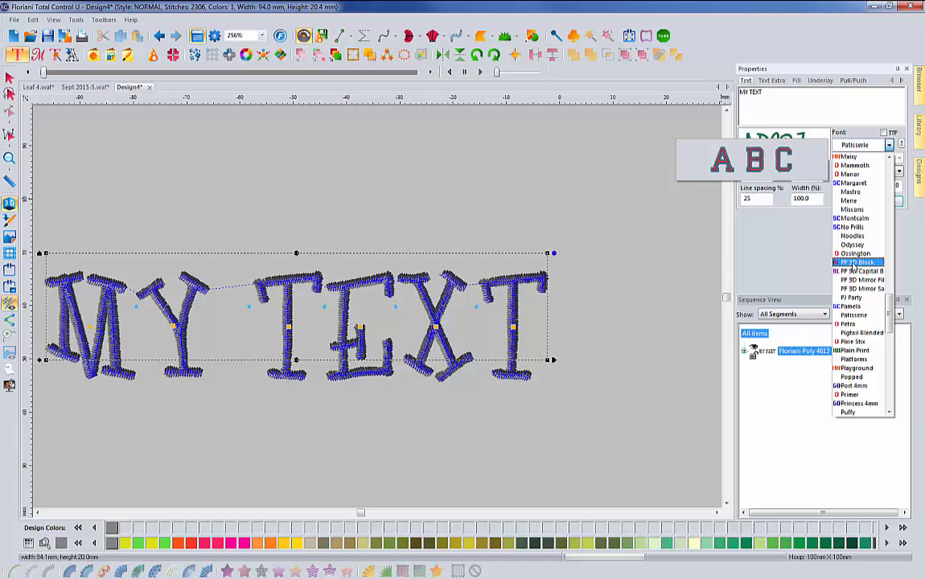
click(840, 263)
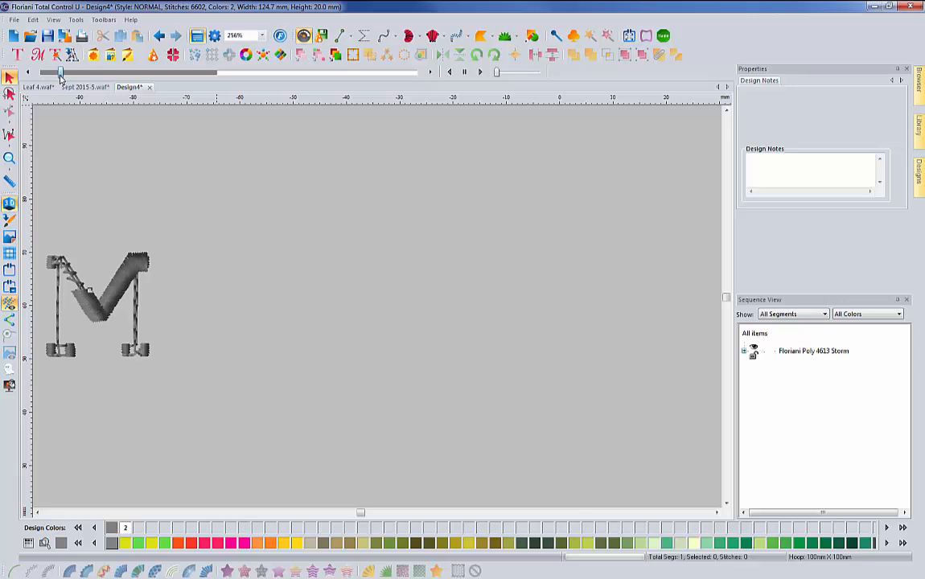
drag(60, 72, 73, 73)
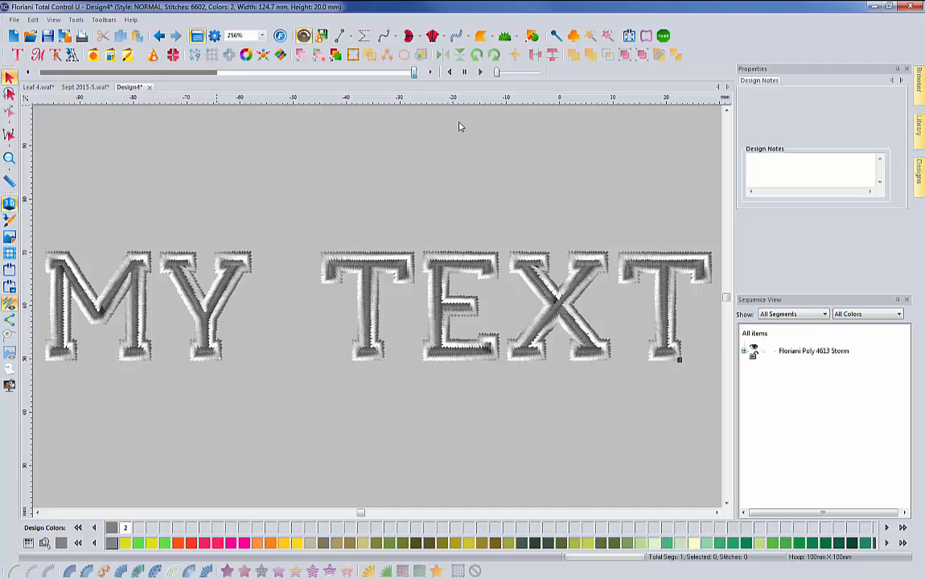
mouse_move(680, 291)
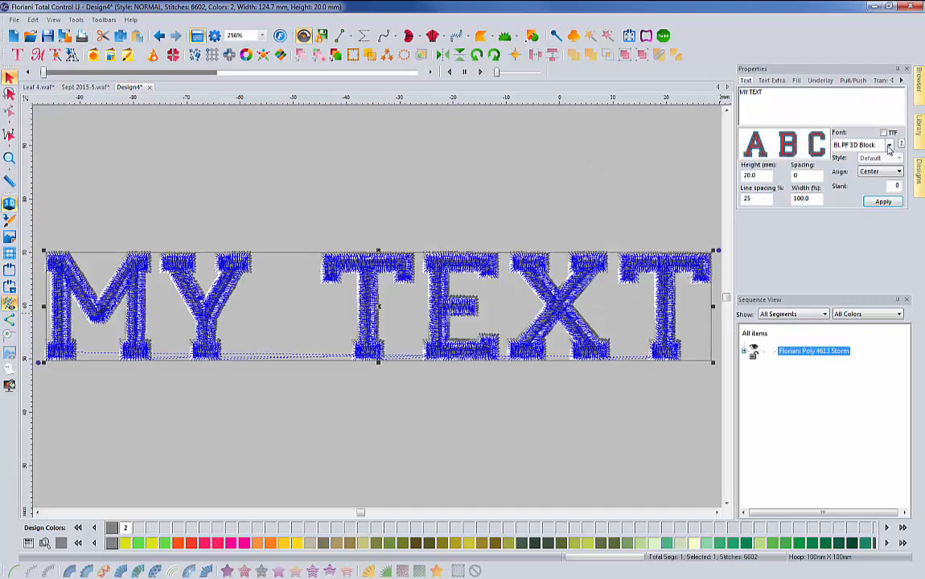
- Open the font choices for the MY TEXT lettering
click(889, 145)
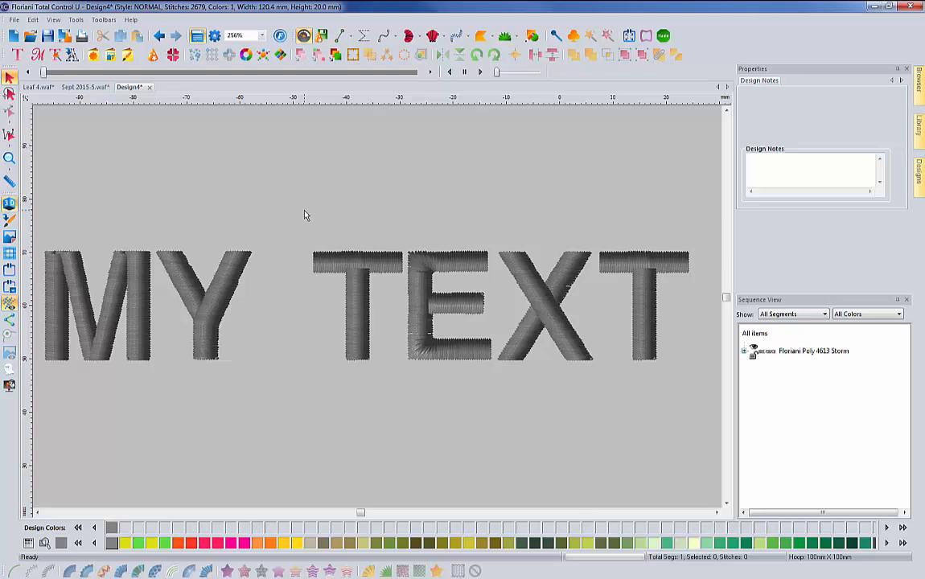
mouse_move(319, 246)
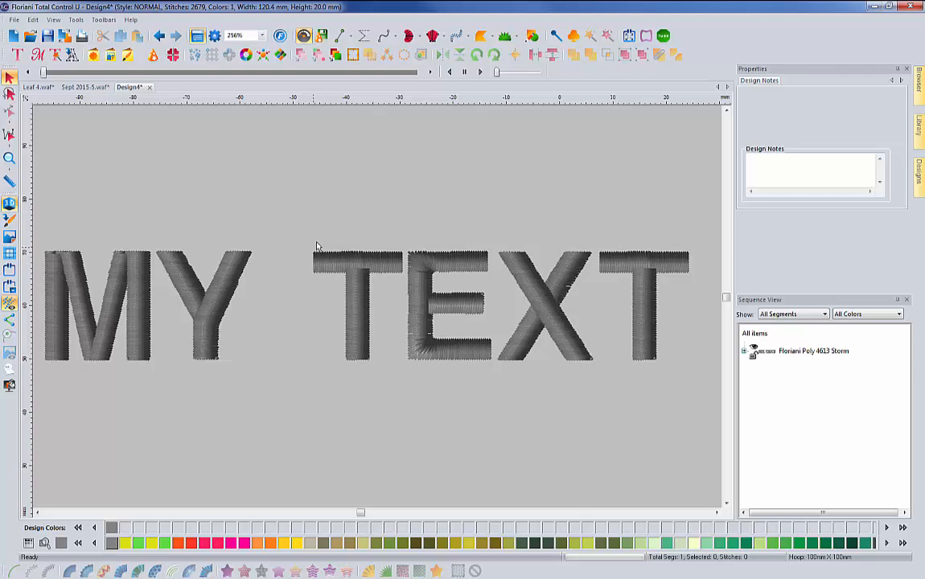
mouse_move(395, 347)
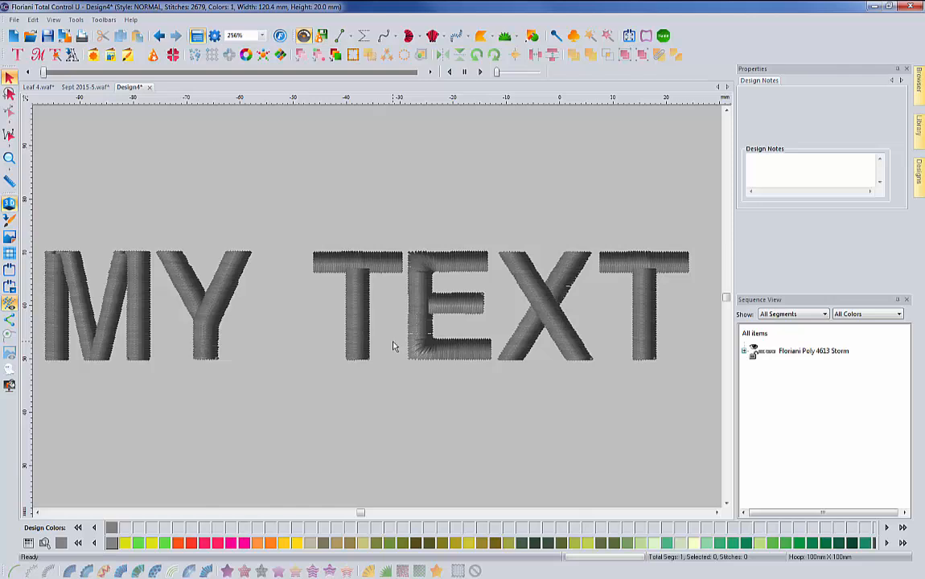
mouse_move(352, 314)
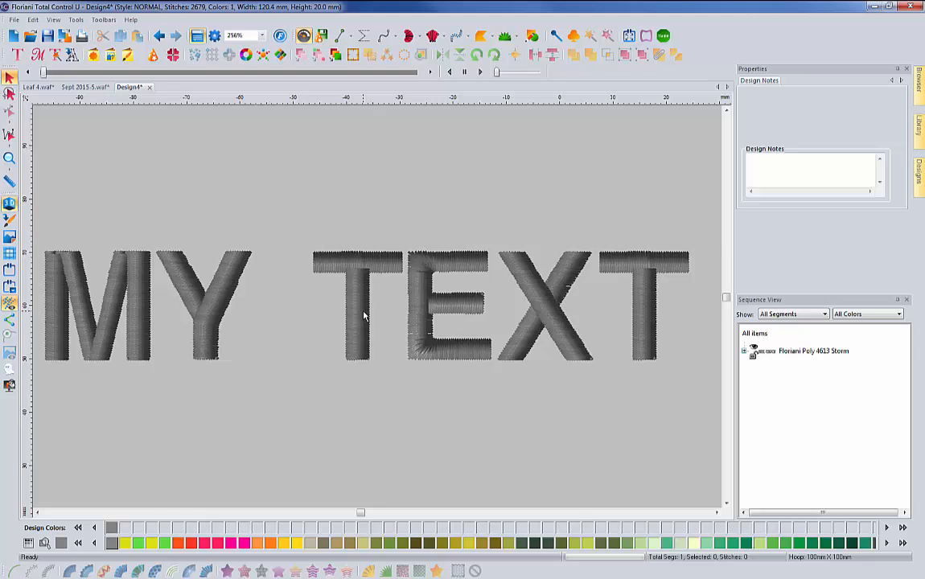
mouse_move(368, 316)
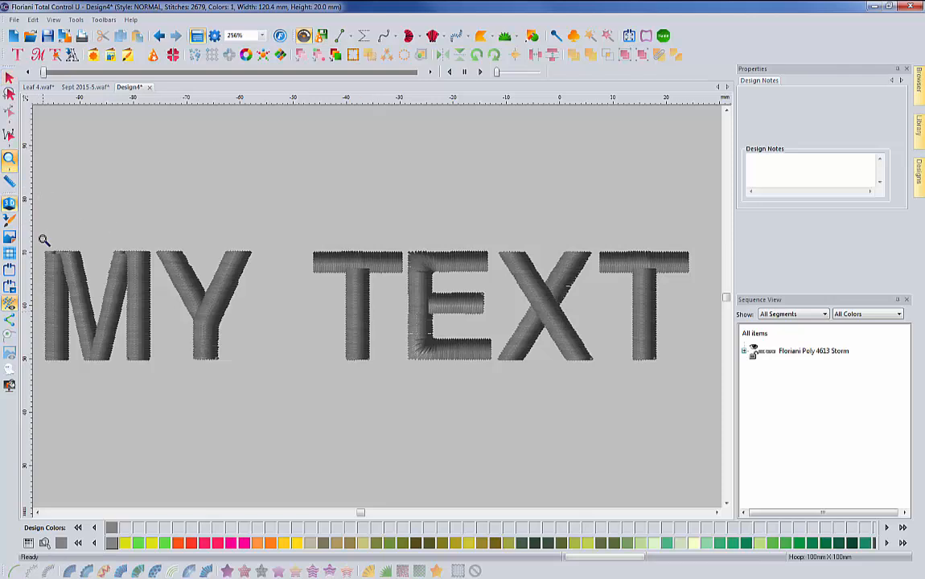
mouse_move(170, 376)
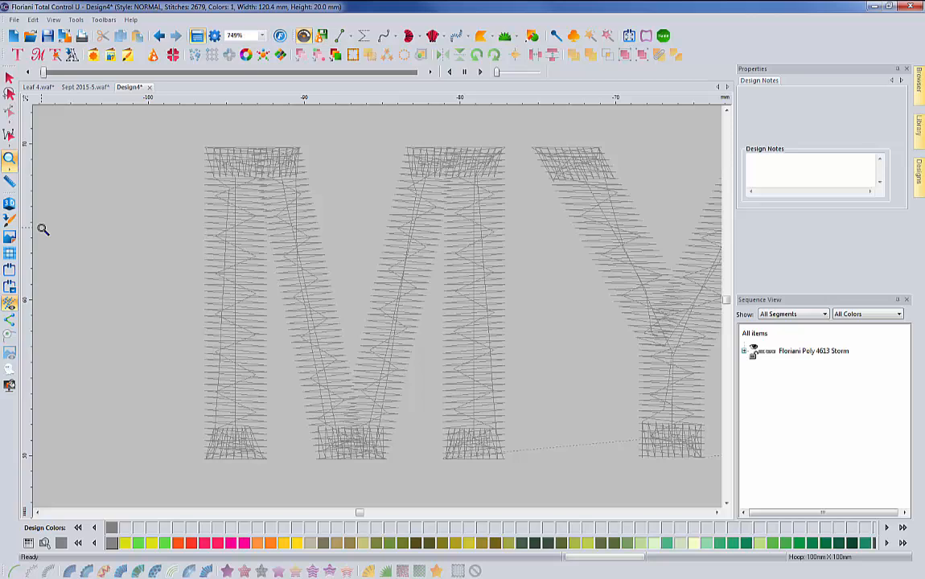
mouse_move(100, 279)
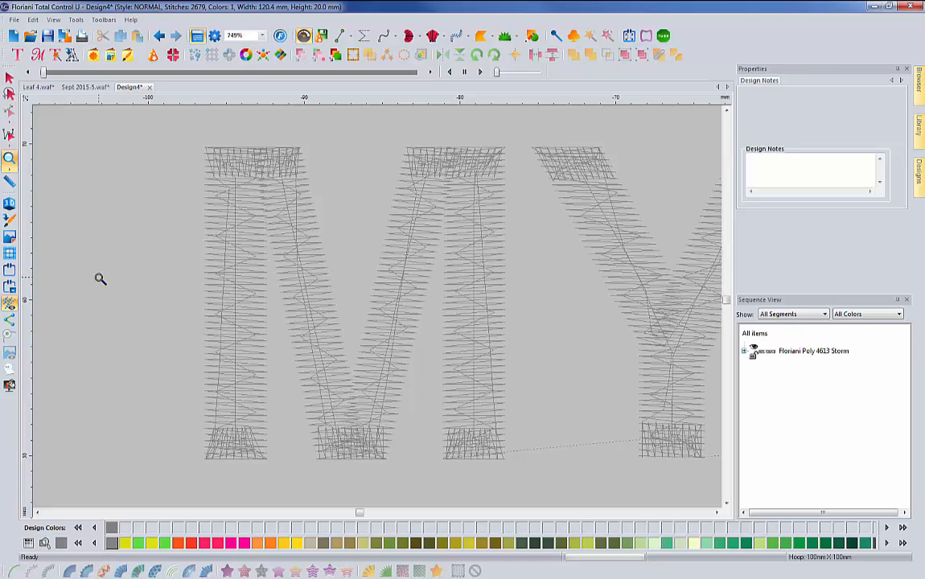
mouse_move(209, 501)
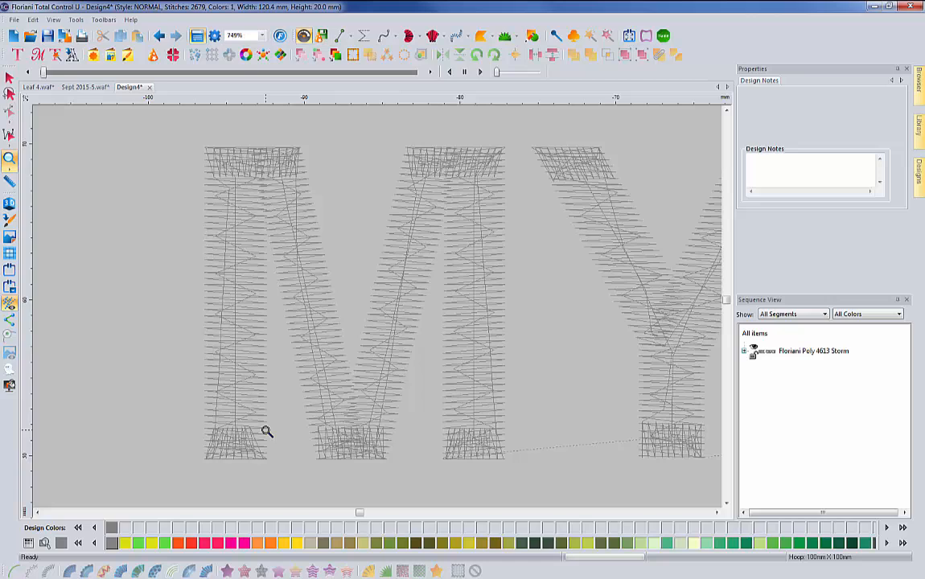
mouse_move(191, 191)
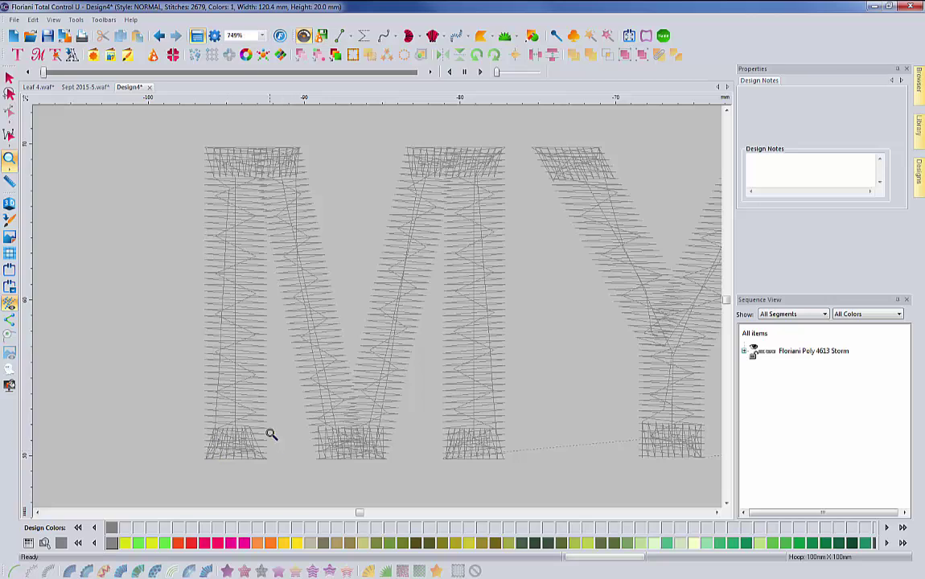
mouse_move(250, 183)
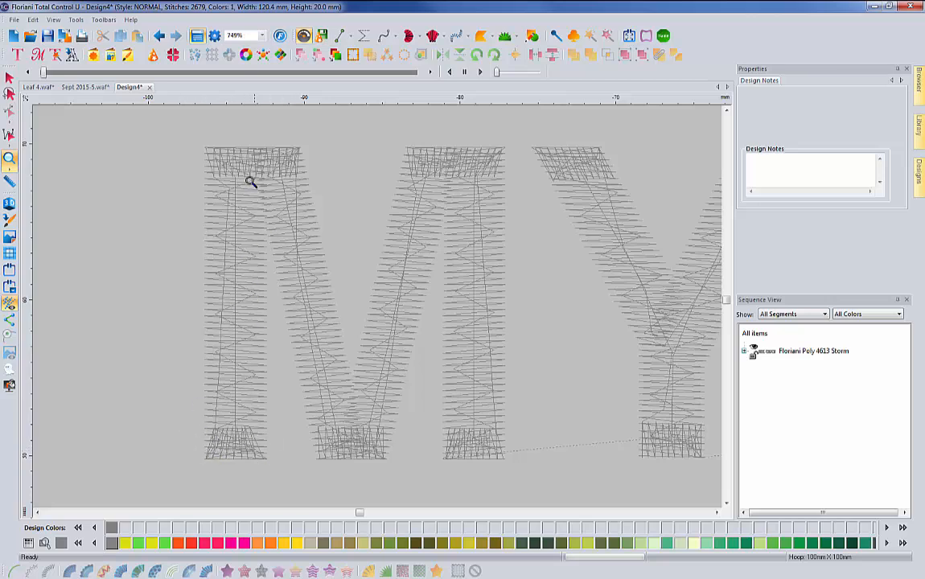
mouse_move(206, 148)
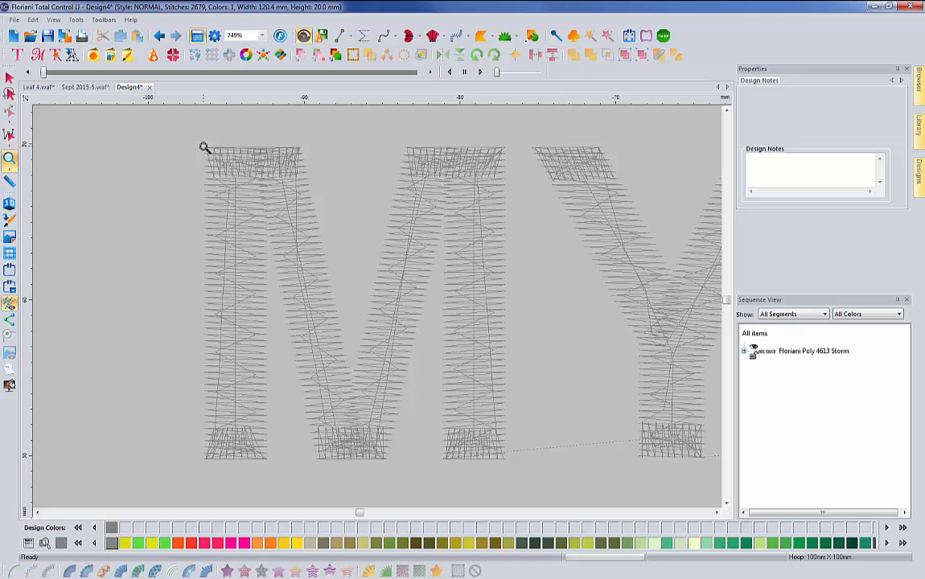
mouse_move(218, 150)
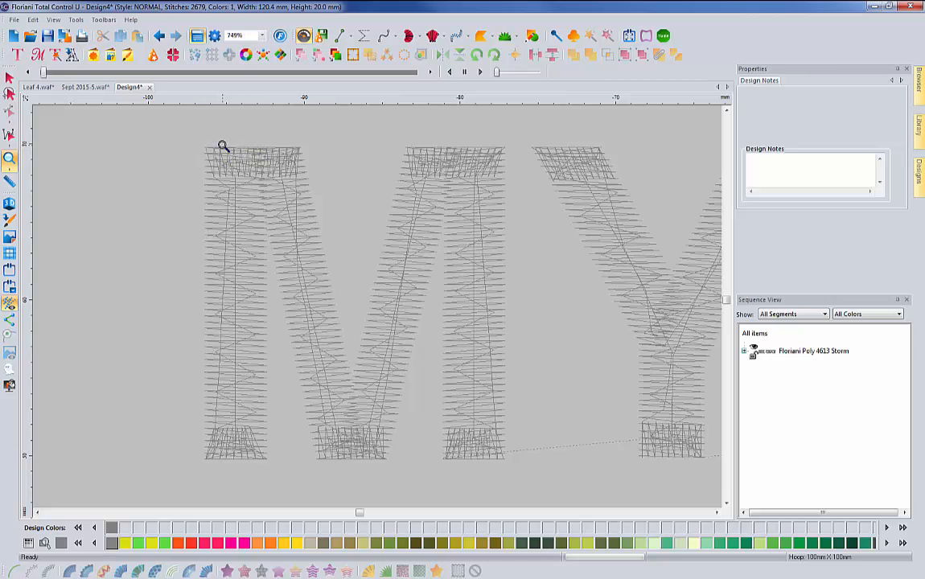
mouse_move(239, 158)
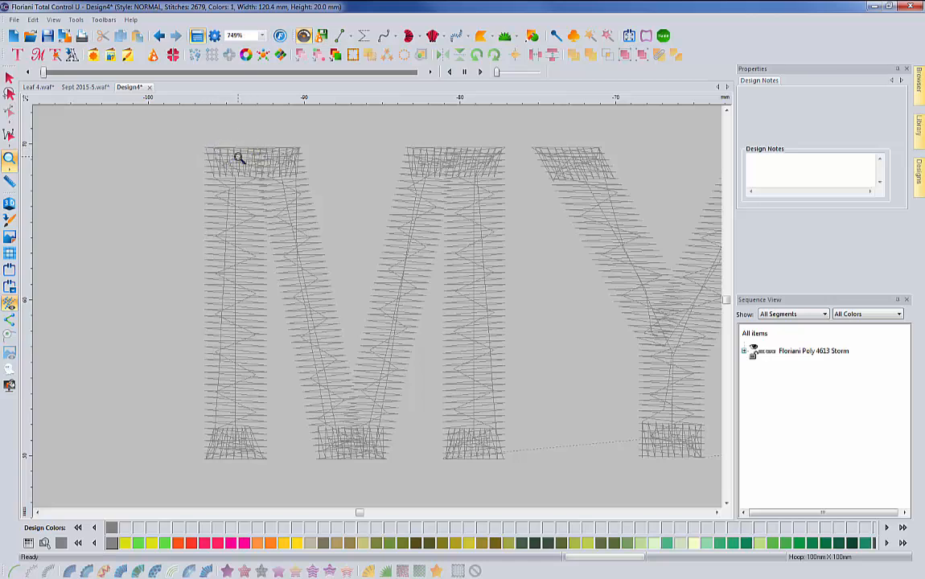
mouse_move(217, 183)
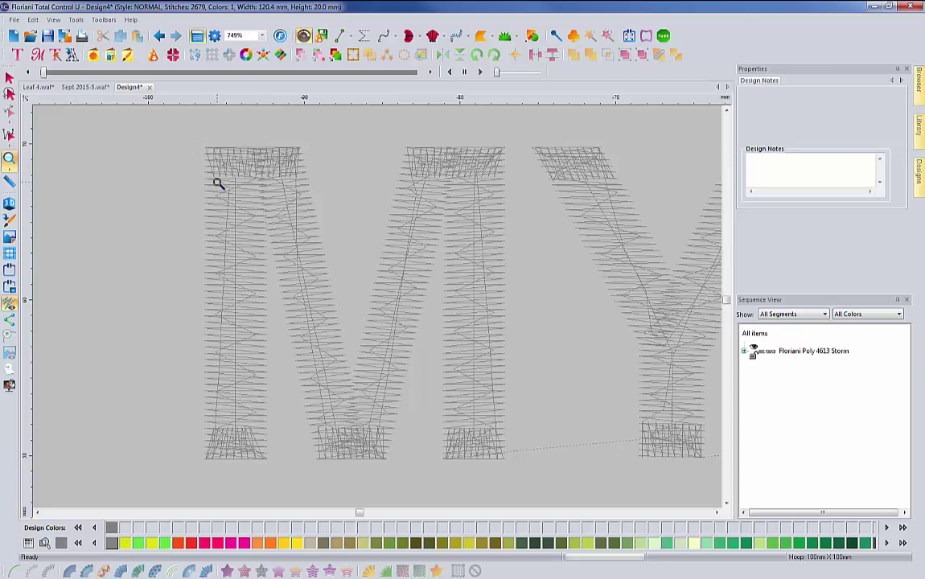
mouse_move(229, 155)
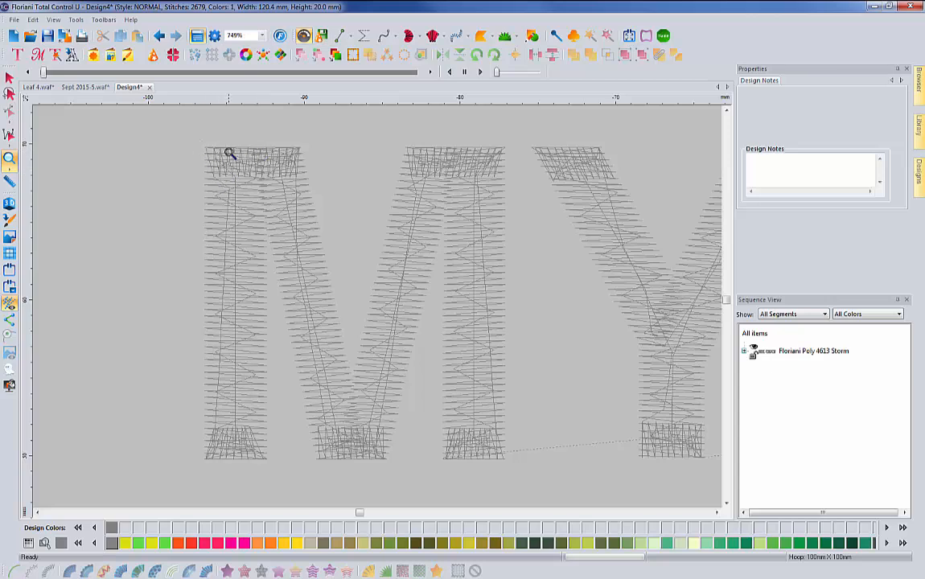
mouse_move(216, 177)
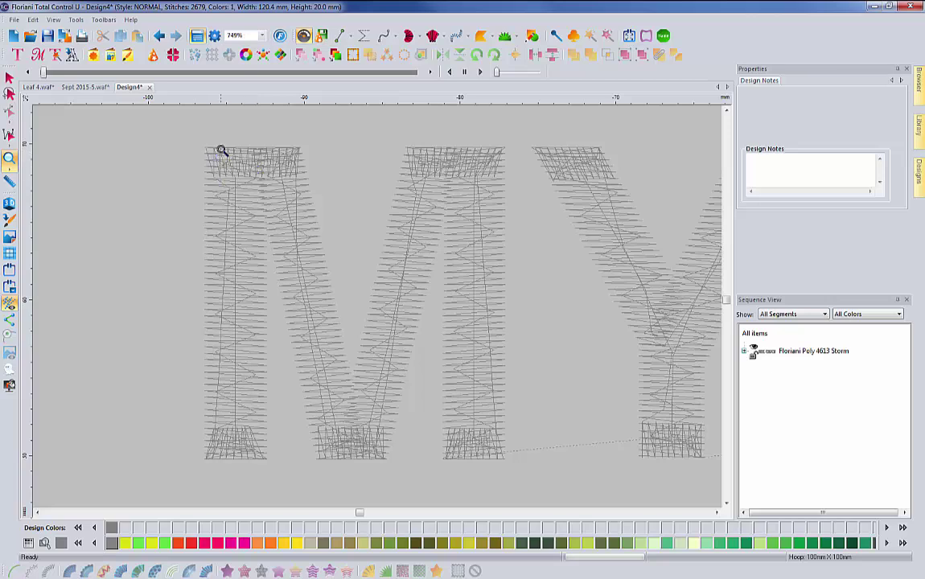
mouse_move(301, 151)
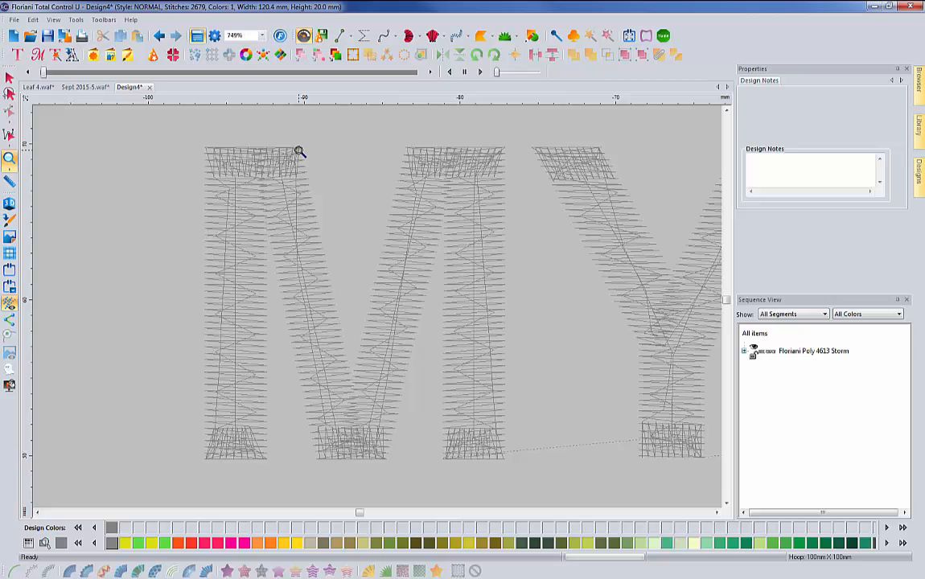
mouse_move(191, 156)
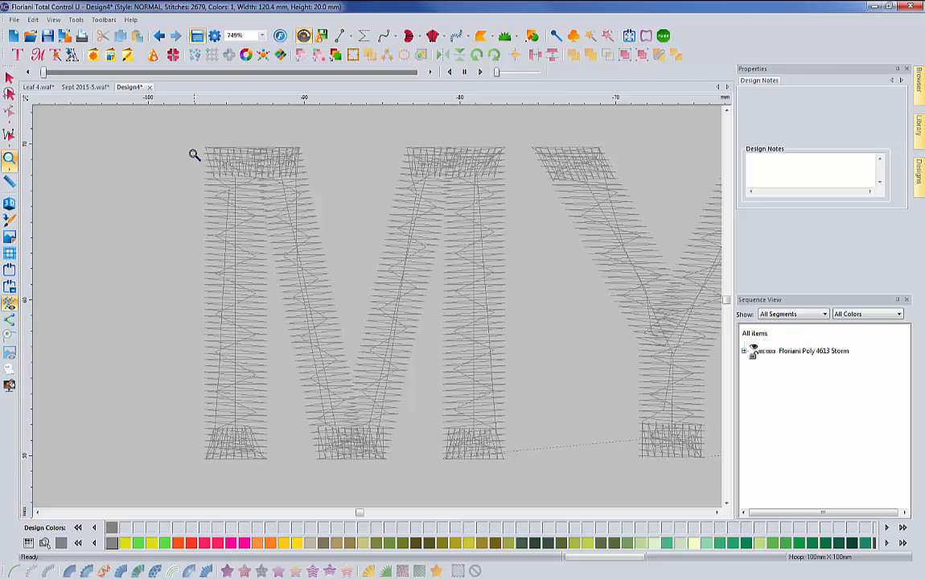
mouse_move(232, 149)
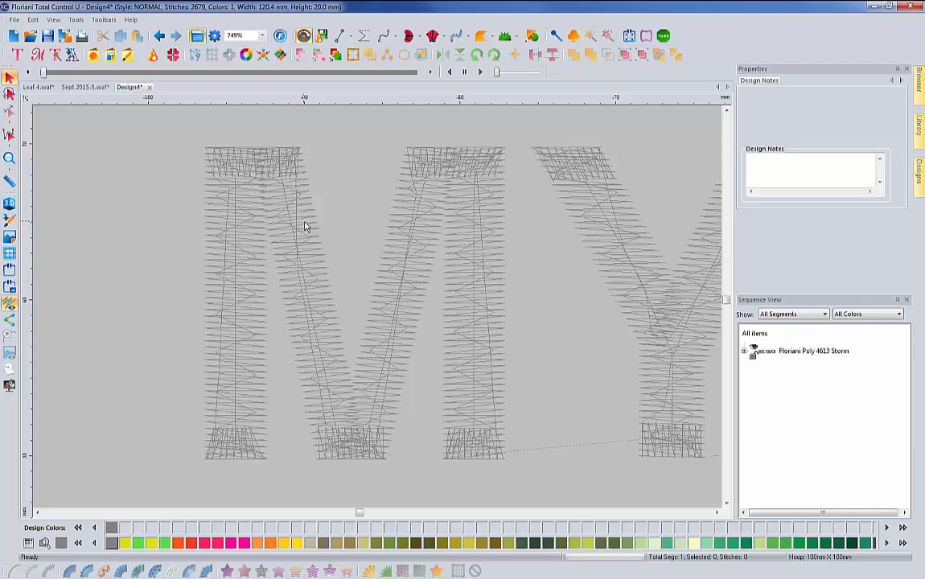
- Select the MY TEXT lettering and switch it to the PF 3D Mirror font
click(813, 353)
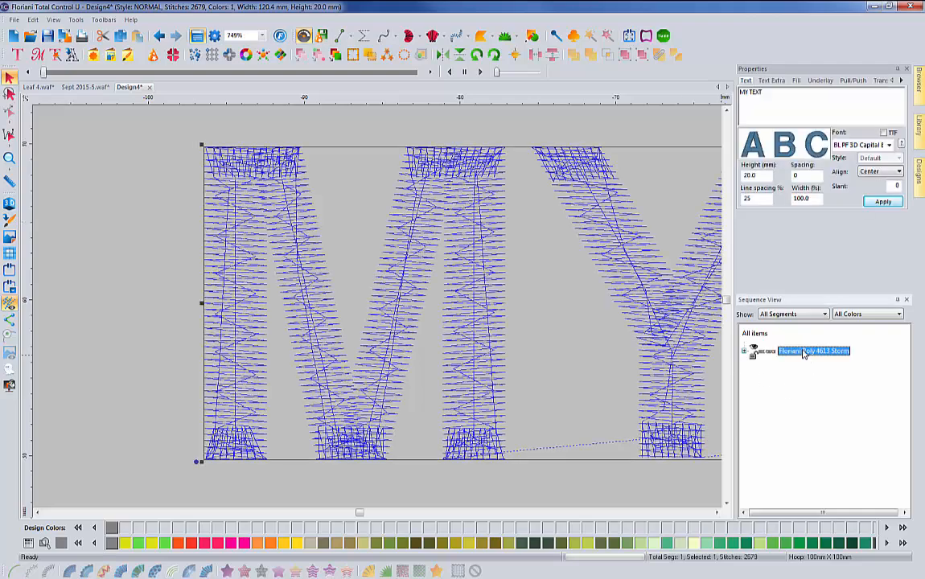
click(900, 145)
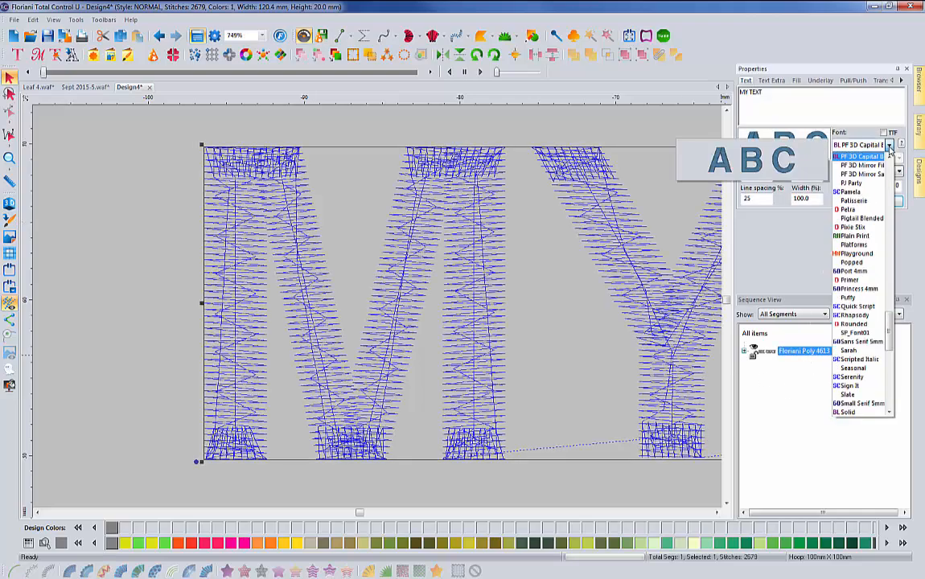
click(857, 166)
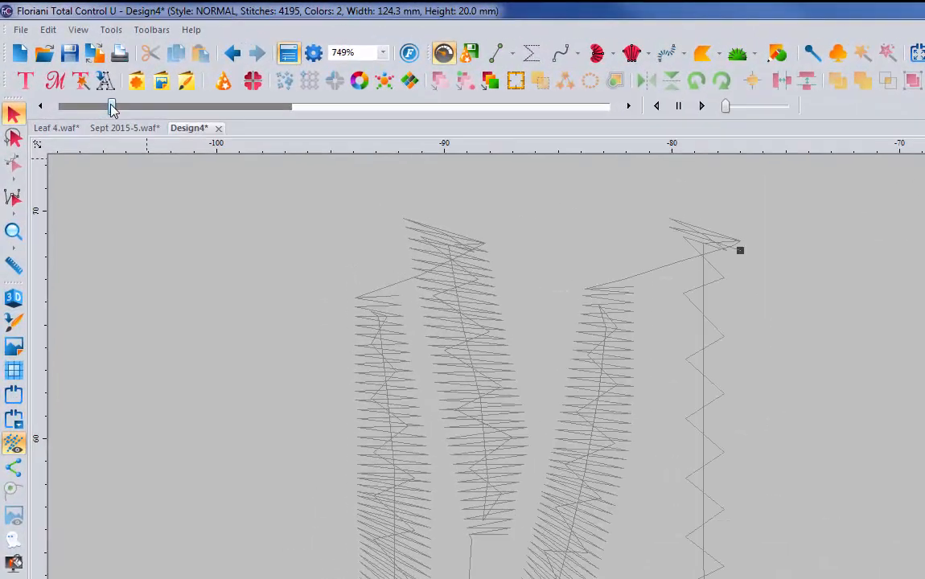
- Replay the stitch-out through both colours to the end
drag(113, 105, 173, 105)
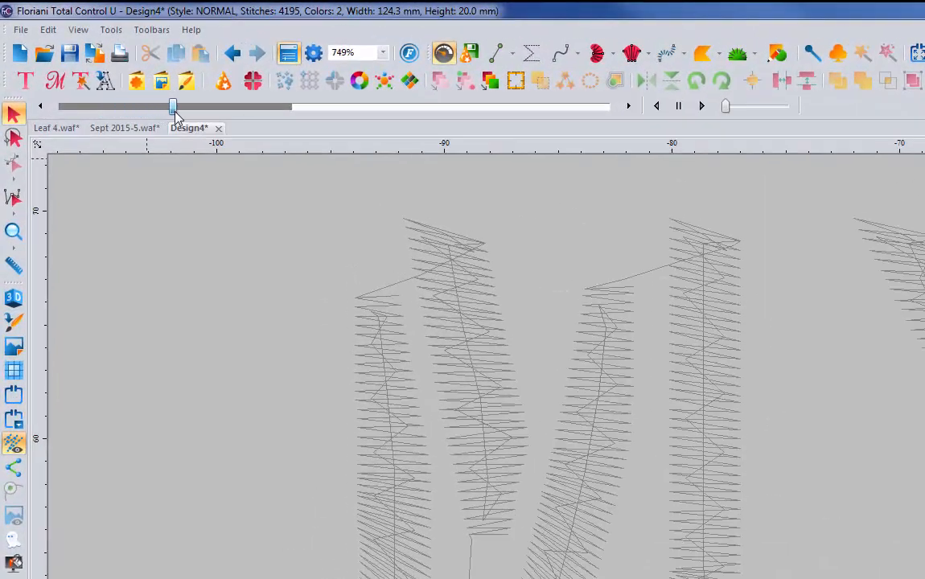
drag(172, 105, 305, 106)
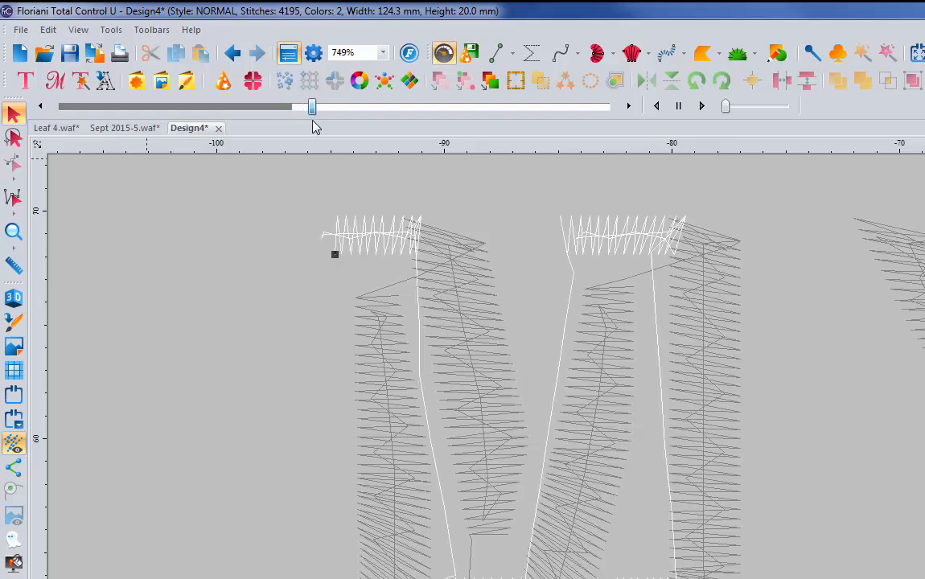
drag(312, 105, 358, 105)
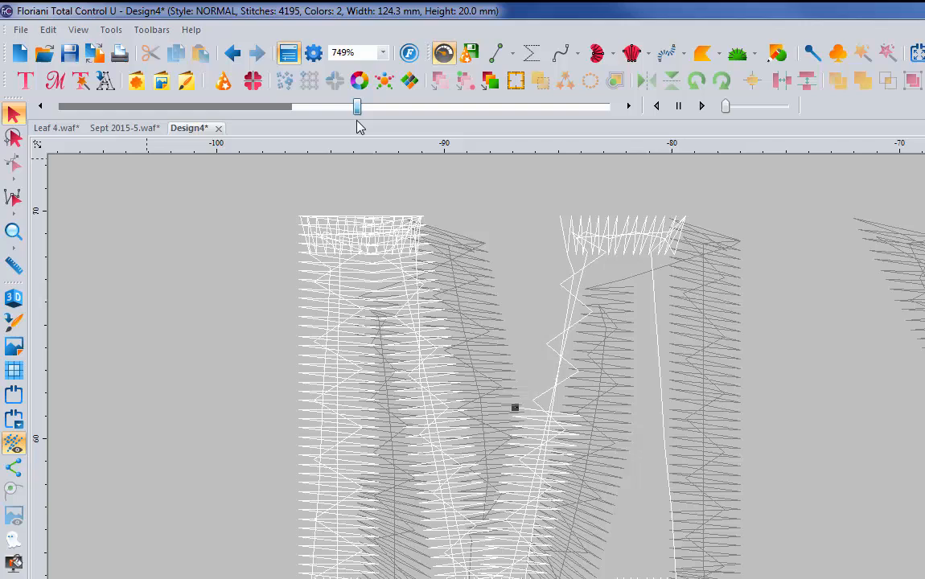
drag(356, 105, 559, 105)
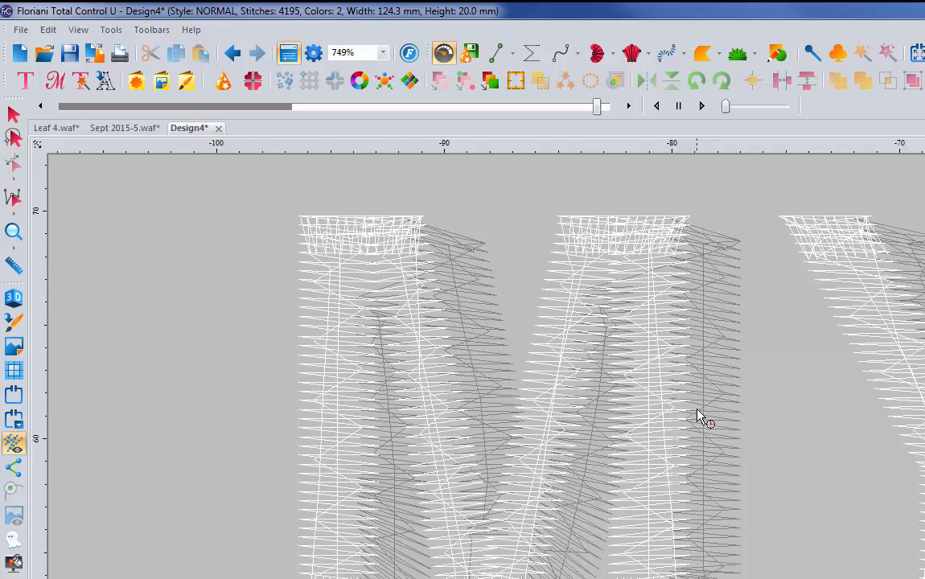
mouse_move(515, 568)
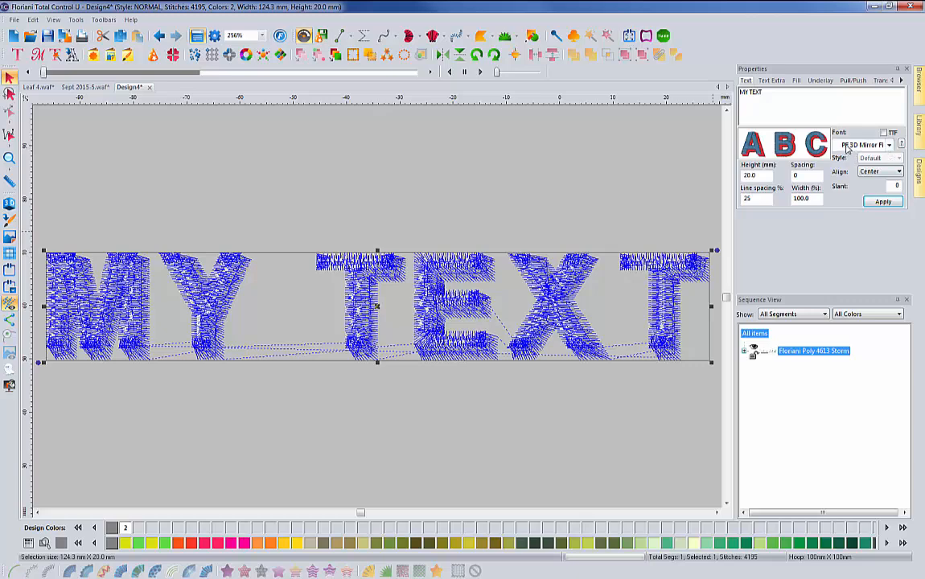
click(899, 145)
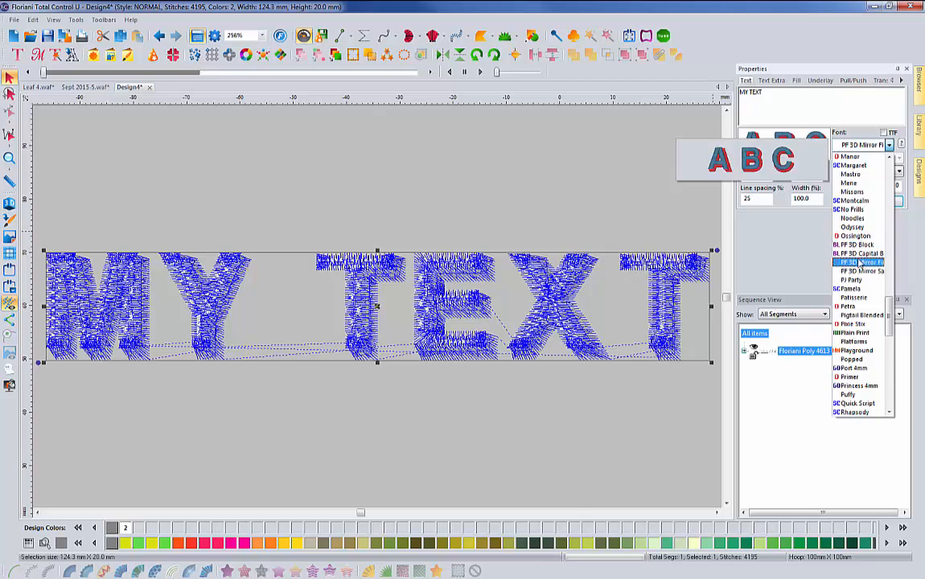
click(858, 200)
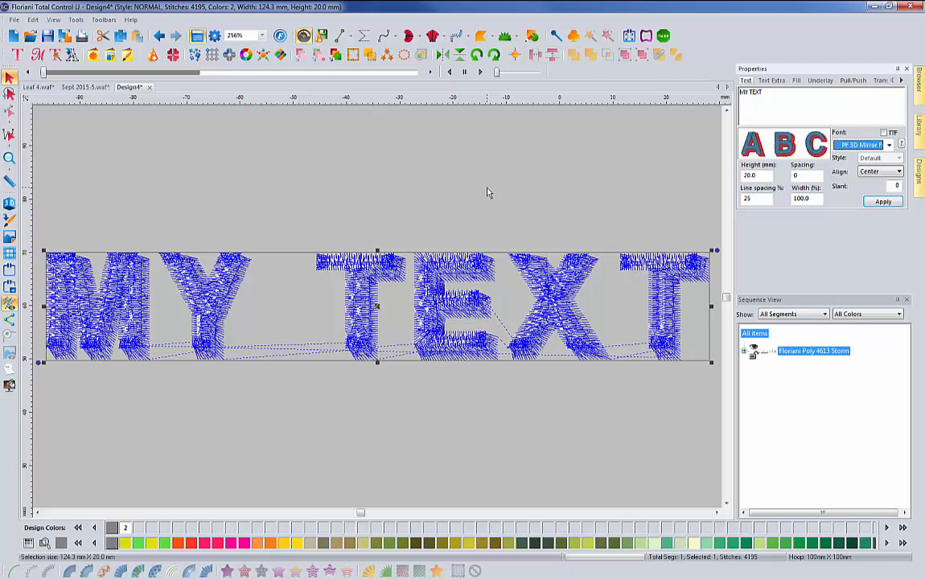
mouse_move(483, 194)
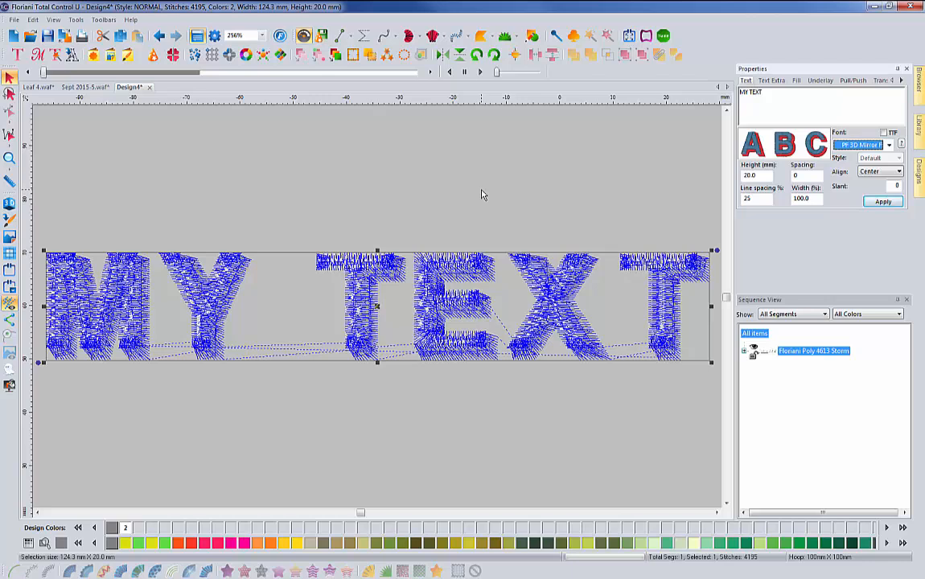